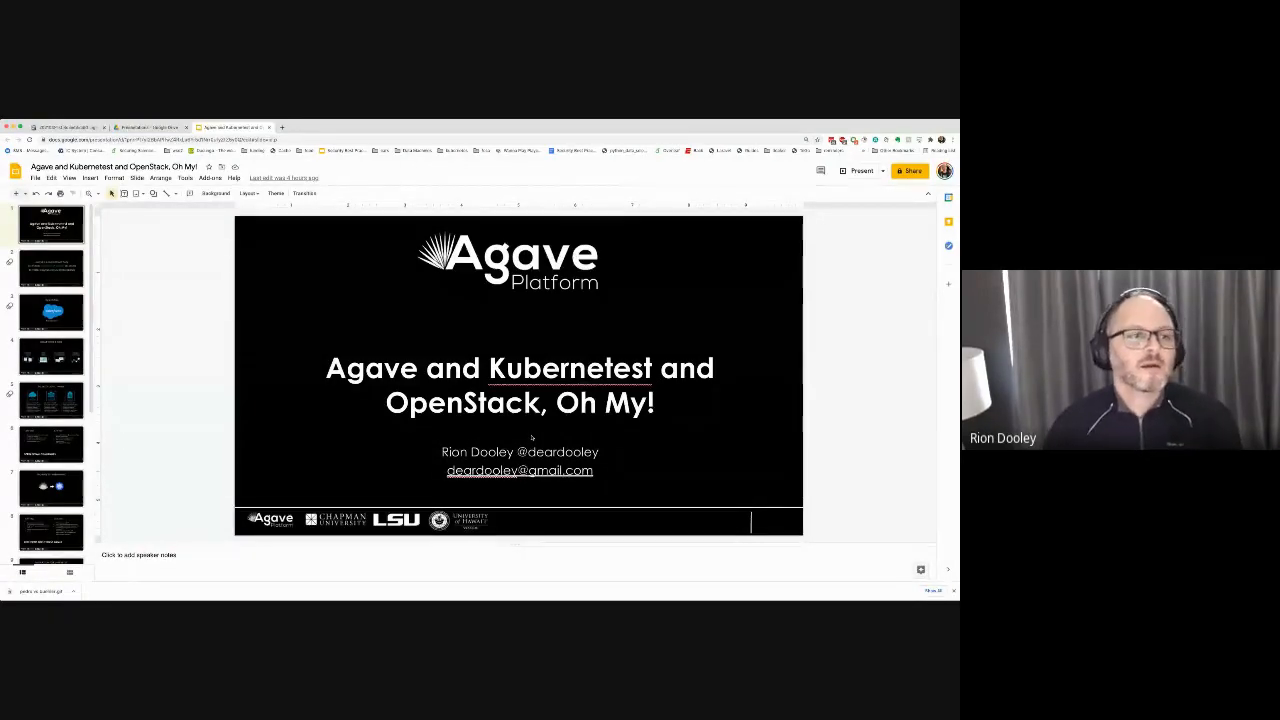
{"action": "mouse_move", "coordinate": [208, 276]}
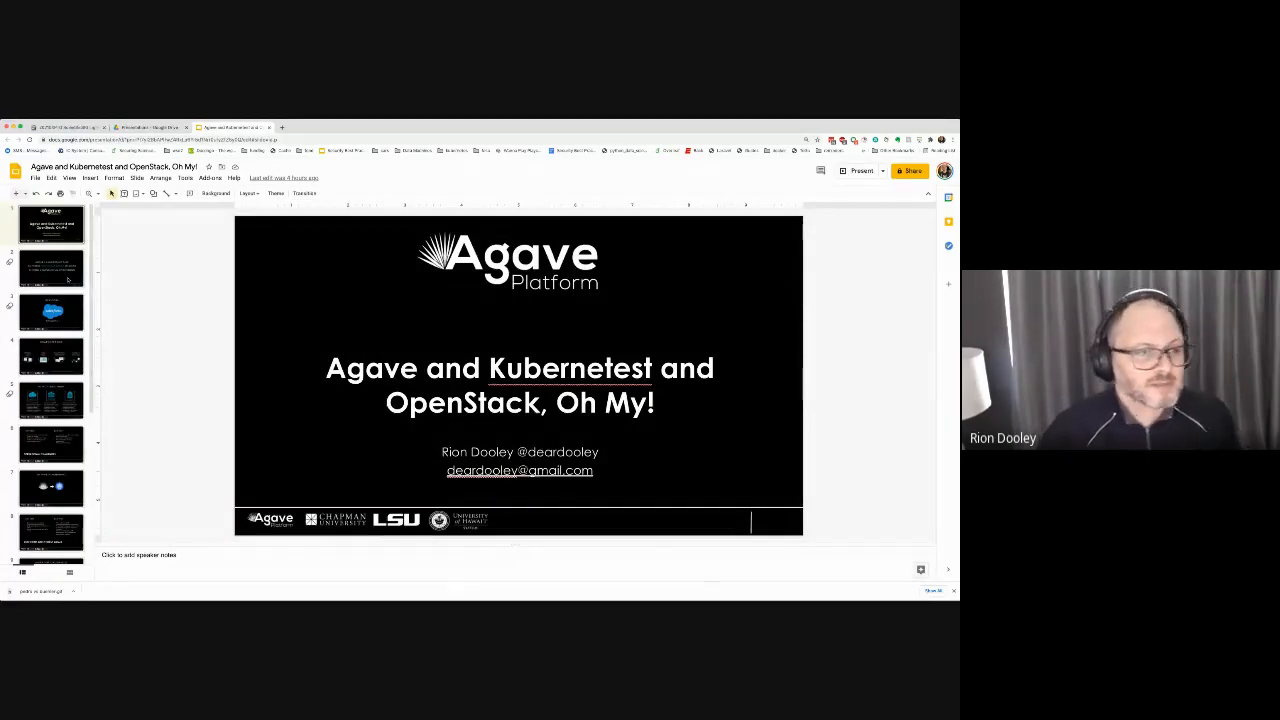
Display the 'Kubernetes on Jetstream' lessons slide on load balancing, storage and images
{"action": "left_click", "coordinate": [52, 268]}
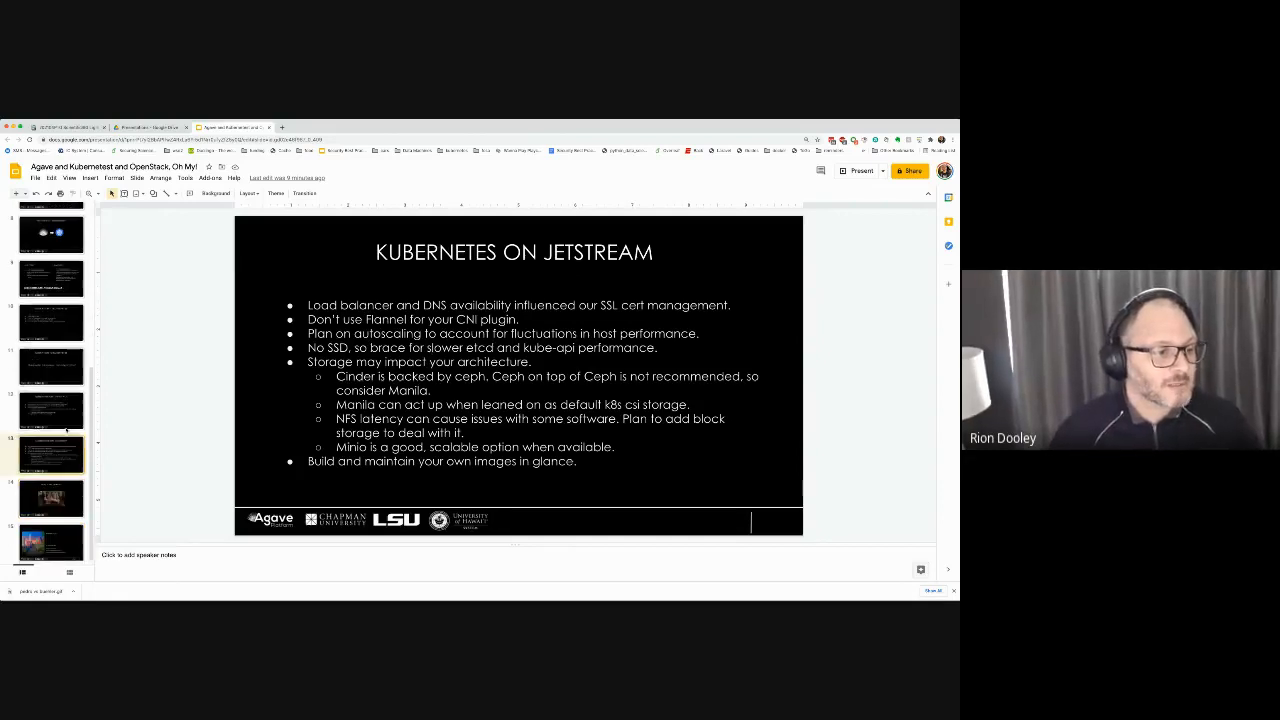
Advance from the 'Was it worth it?' slide to the closing 'Thank you / Follow us' slide 15
{"action": "left_click", "coordinate": [52, 496]}
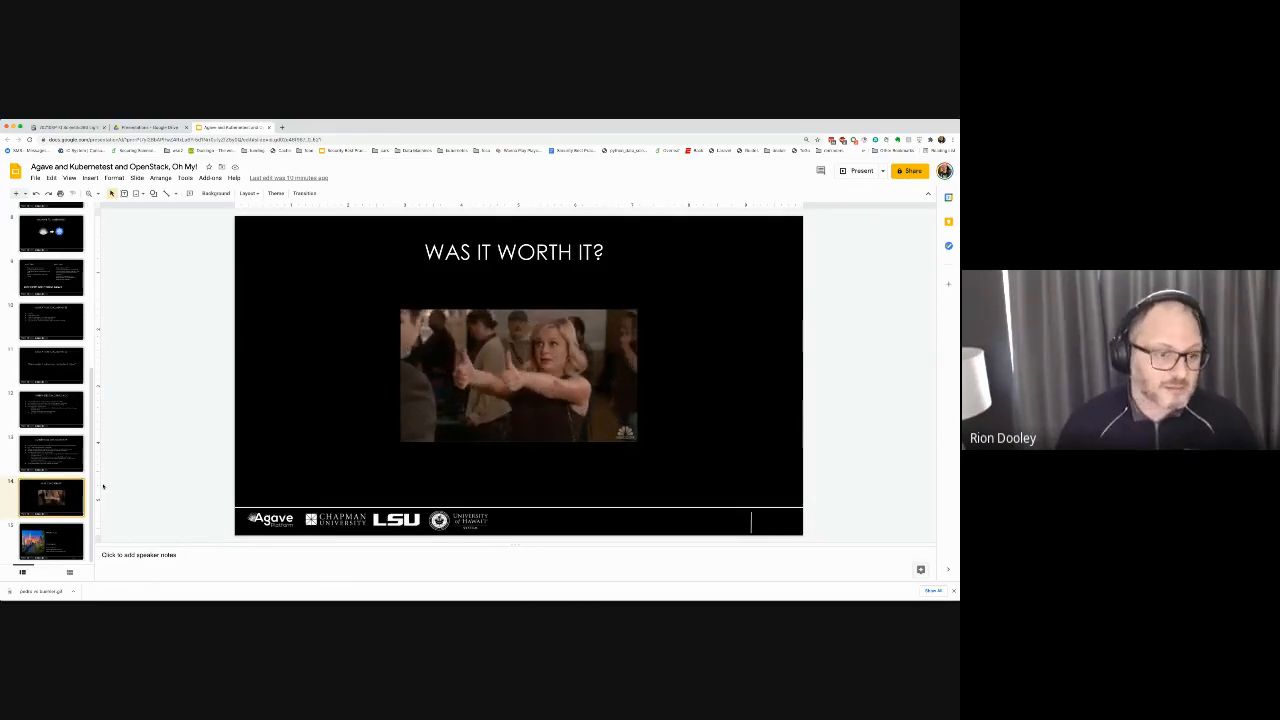
{"action": "left_click", "coordinate": [52, 540]}
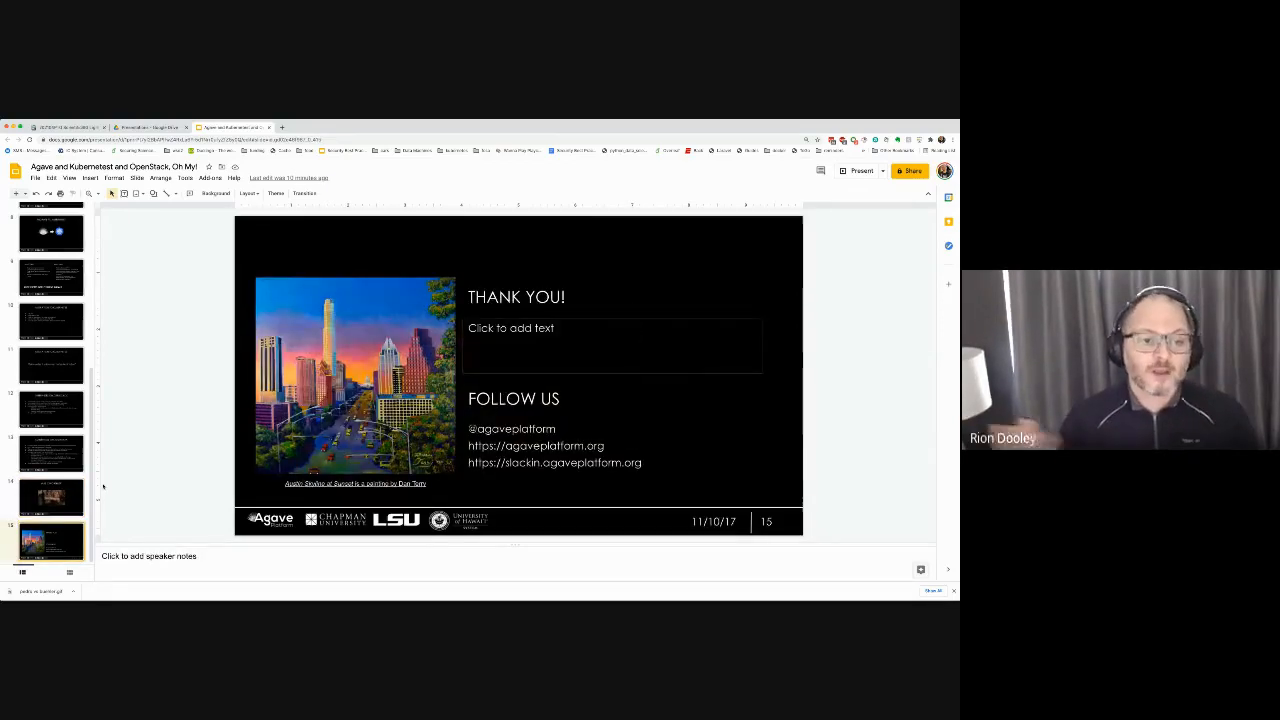